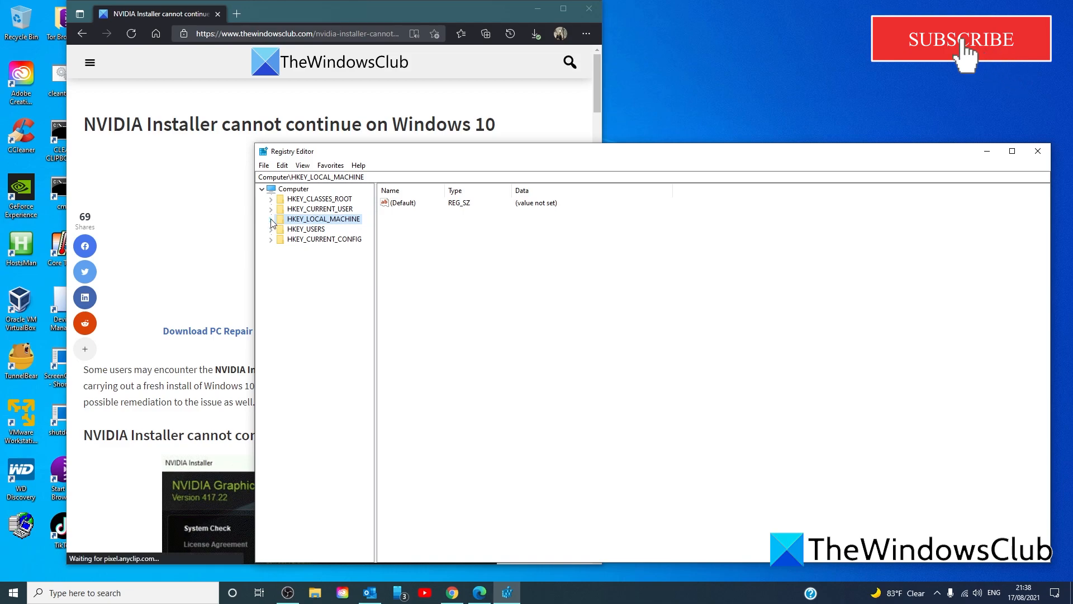
- Navigate to HKLM\SYSTEM\CurrentControlSet\Services\nvlddmkm to view its values, including DCHUVen
{"action": "left_click", "coordinate": [271, 218]}
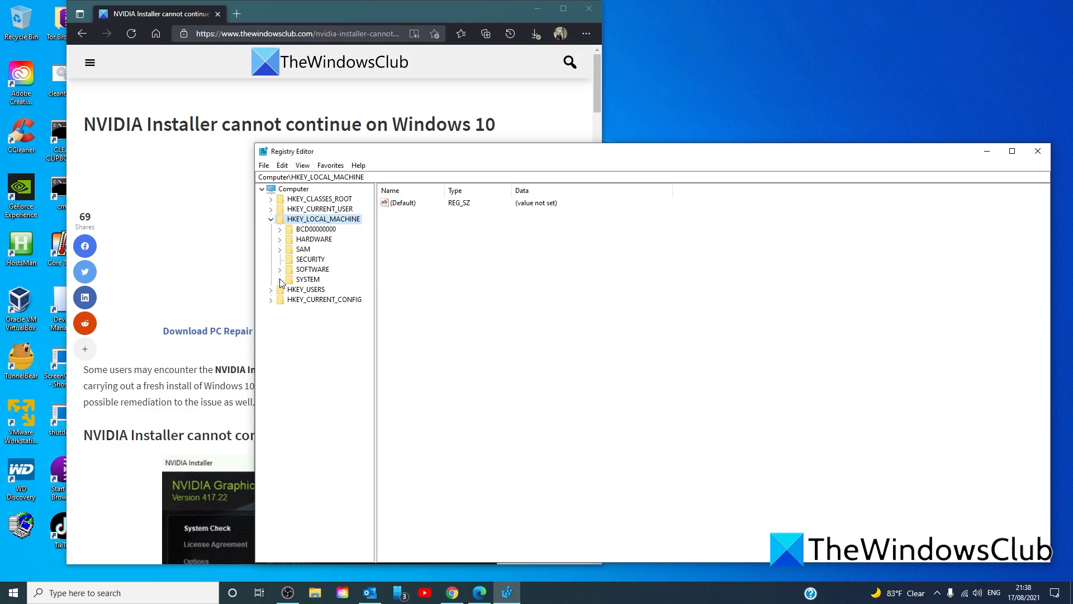
{"action": "left_click", "coordinate": [278, 280]}
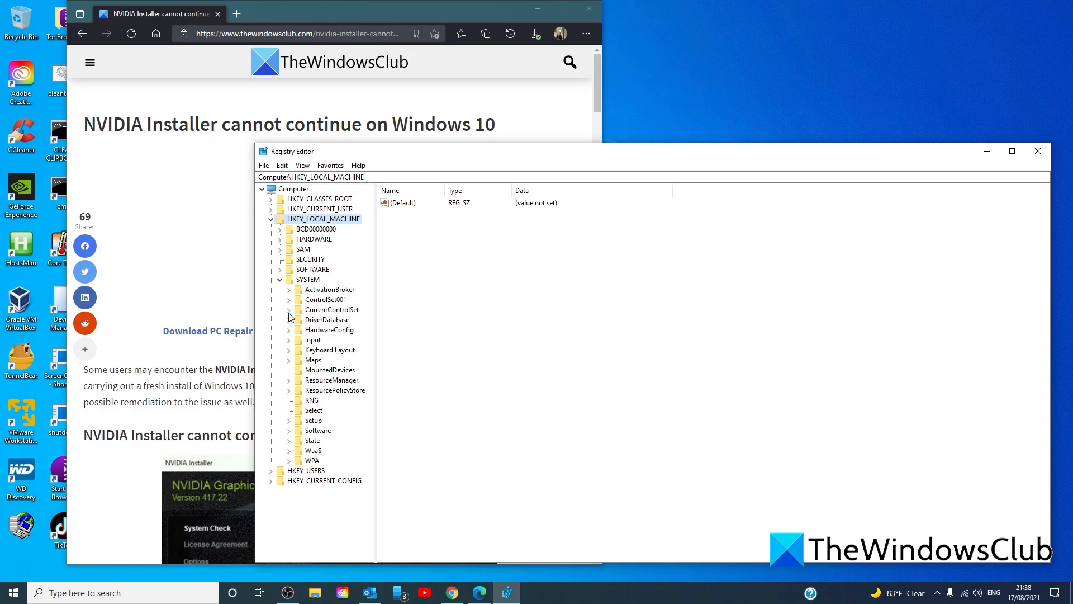
{"action": "left_click", "coordinate": [288, 309]}
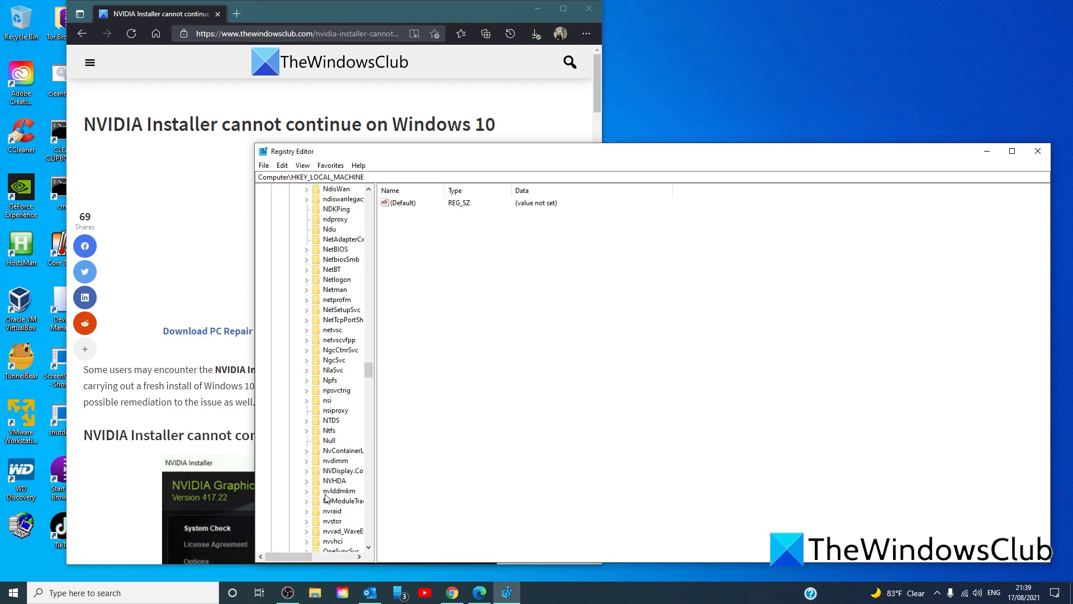
{"action": "left_click", "coordinate": [338, 491]}
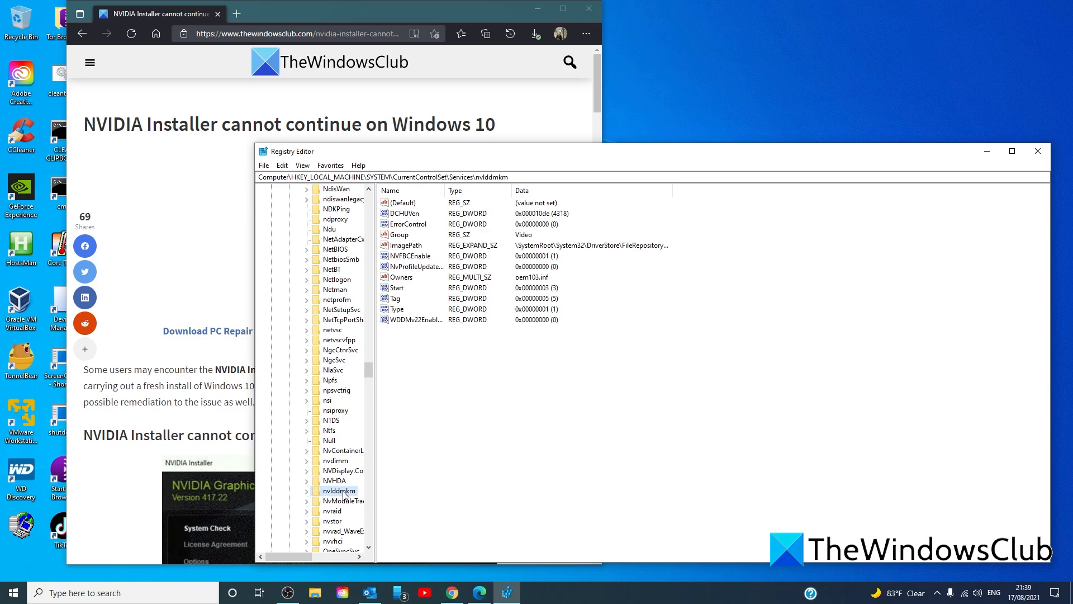
{"action": "mouse_move", "coordinate": [403, 271]}
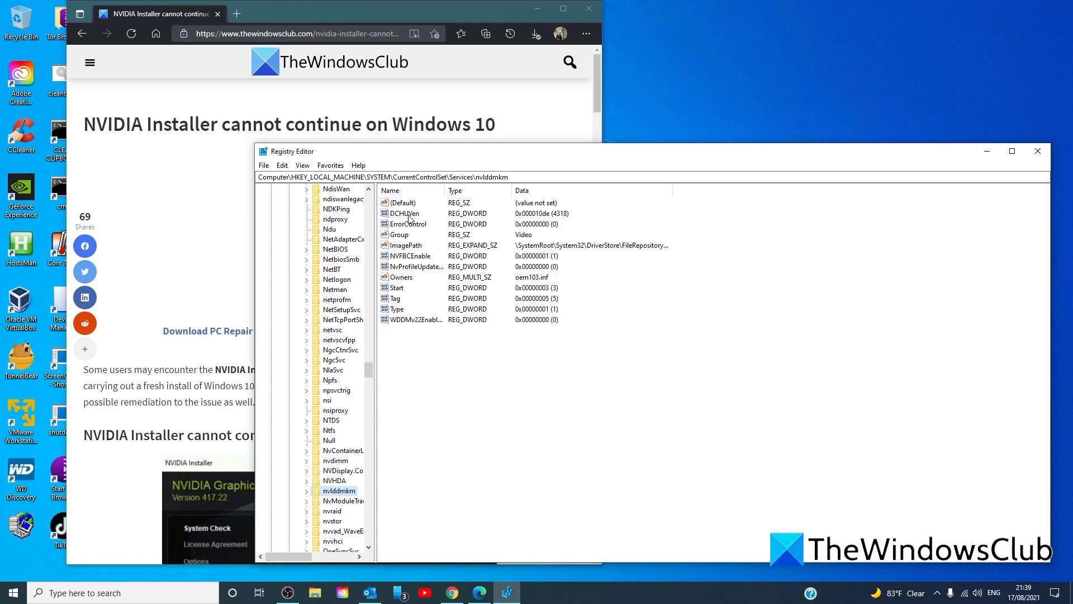
{"action": "mouse_move", "coordinate": [421, 219]}
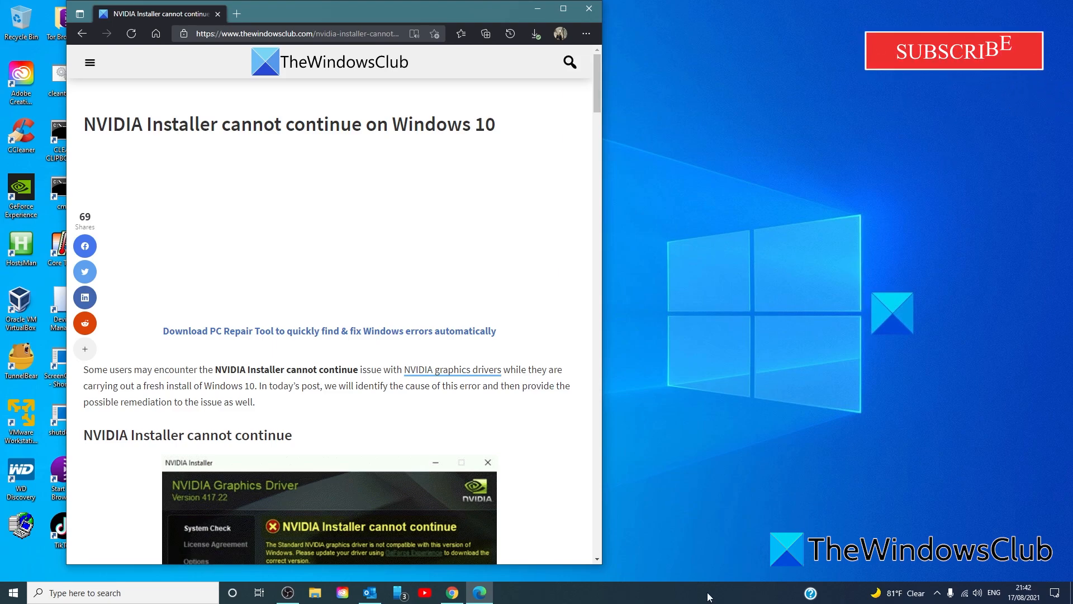
- Launch Device Manager, open the GeForce GTX 1650 SUPER properties and browse its Details properties
{"action": "right_click", "coordinate": [12, 592]}
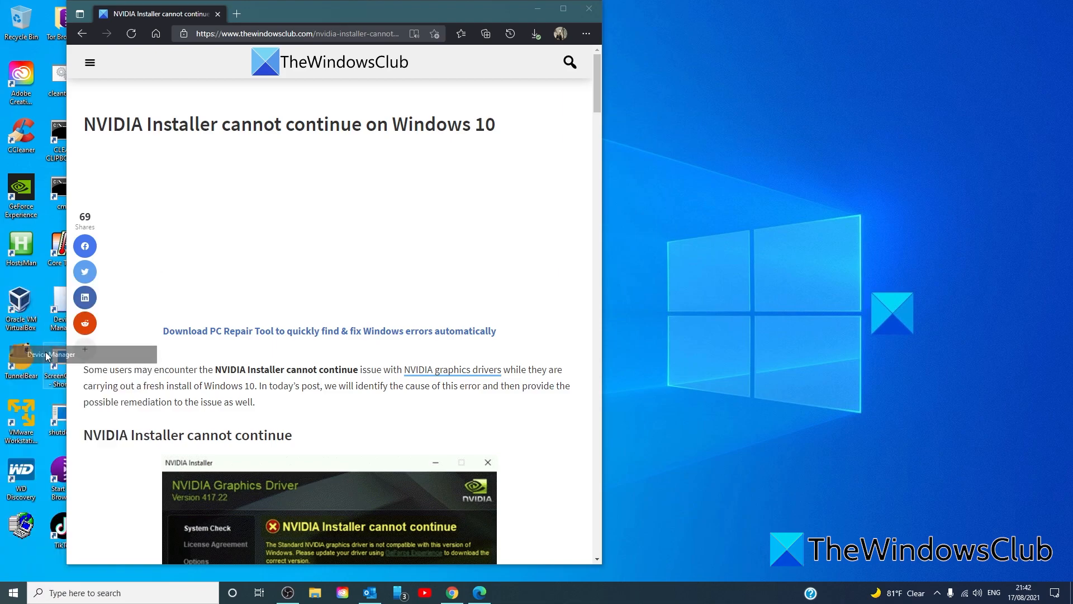
{"action": "double_click", "coordinate": [46, 357]}
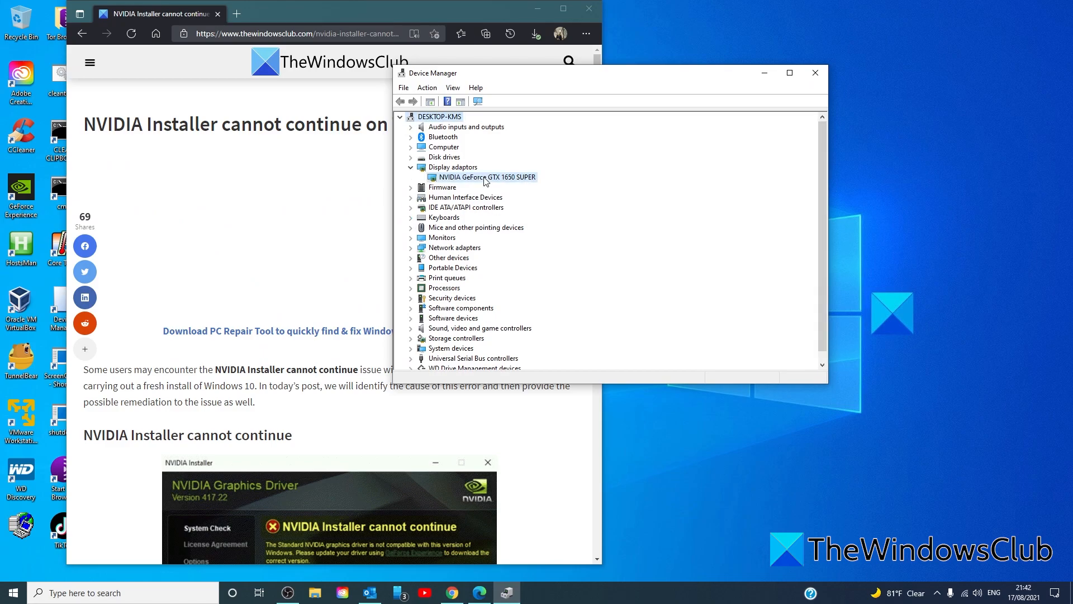
{"action": "right_click", "coordinate": [486, 176]}
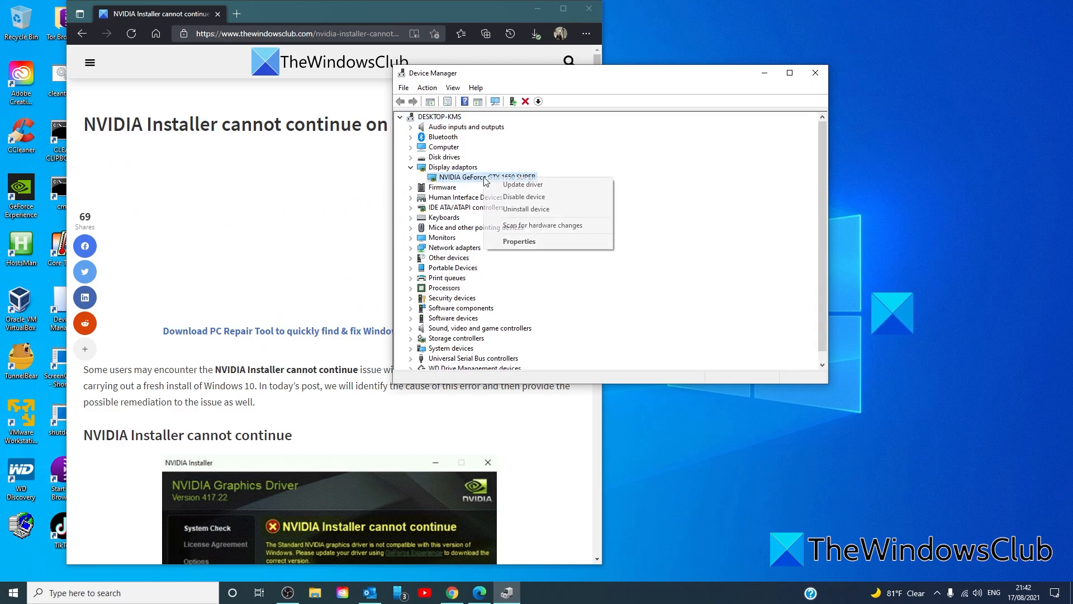
{"action": "left_click", "coordinate": [519, 241]}
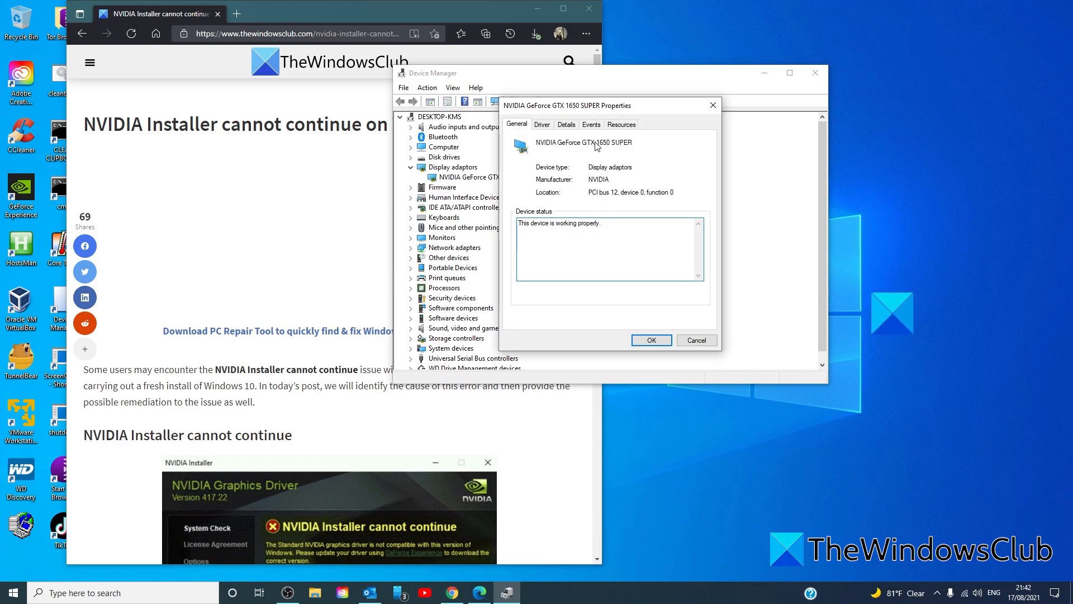
{"action": "left_click", "coordinate": [567, 125]}
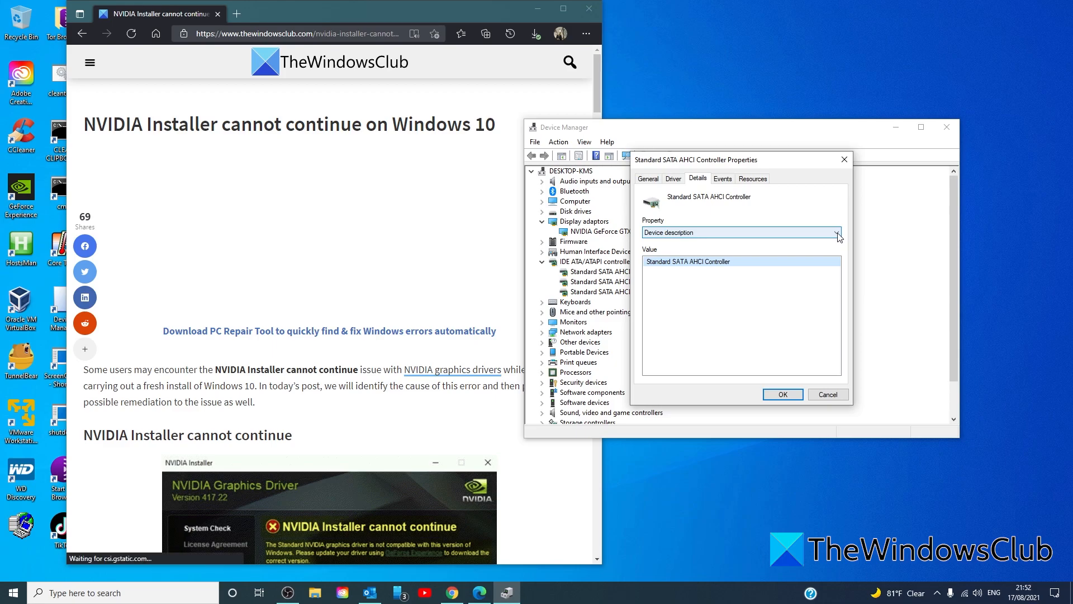
{"action": "left_click", "coordinate": [741, 232]}
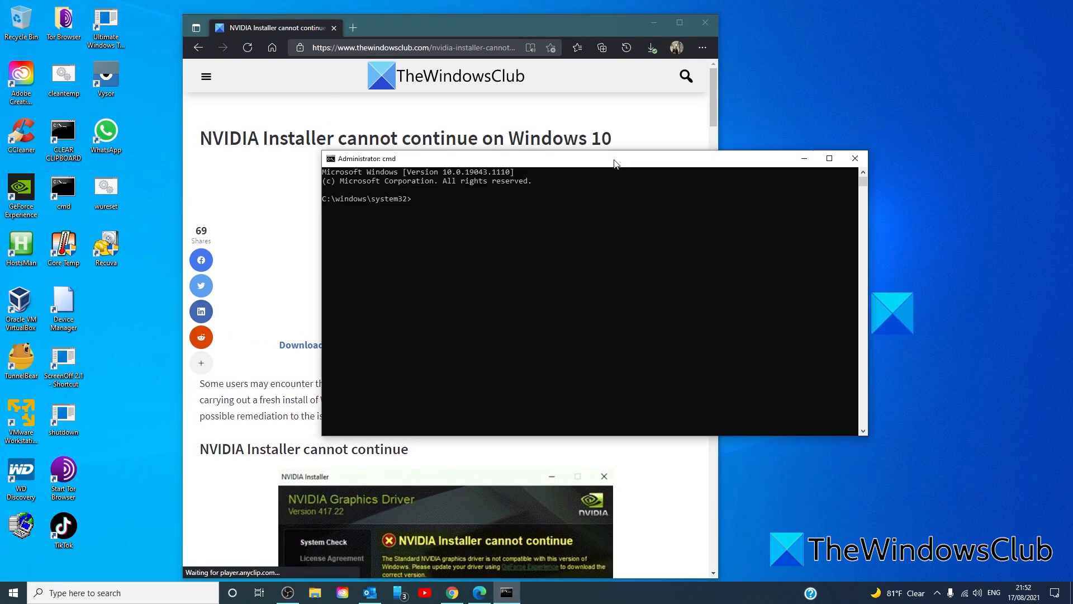
- Type 'pnputil /delete-driver mshdc.inf /uninstall' into the admin prompt without running it
{"action": "type", "text": "pn"}
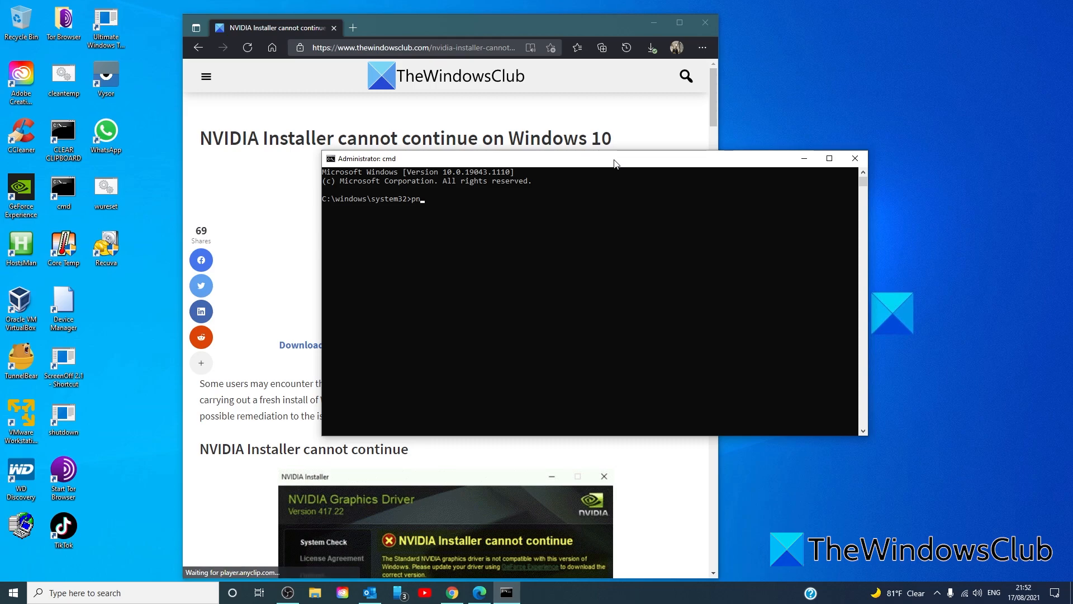
{"action": "type", "text": "put"}
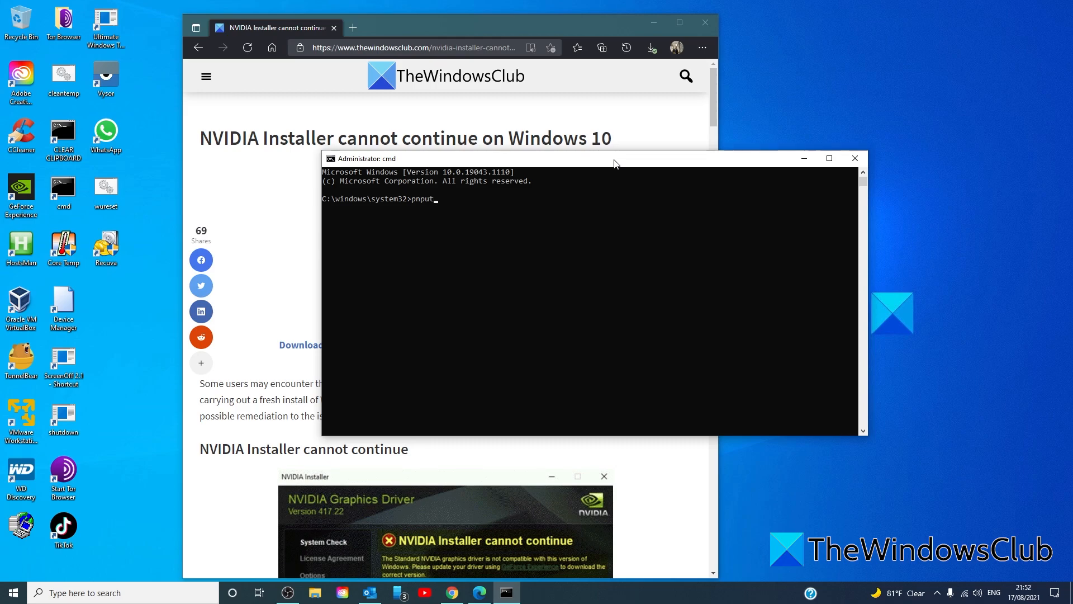
{"action": "type", "text": "il"}
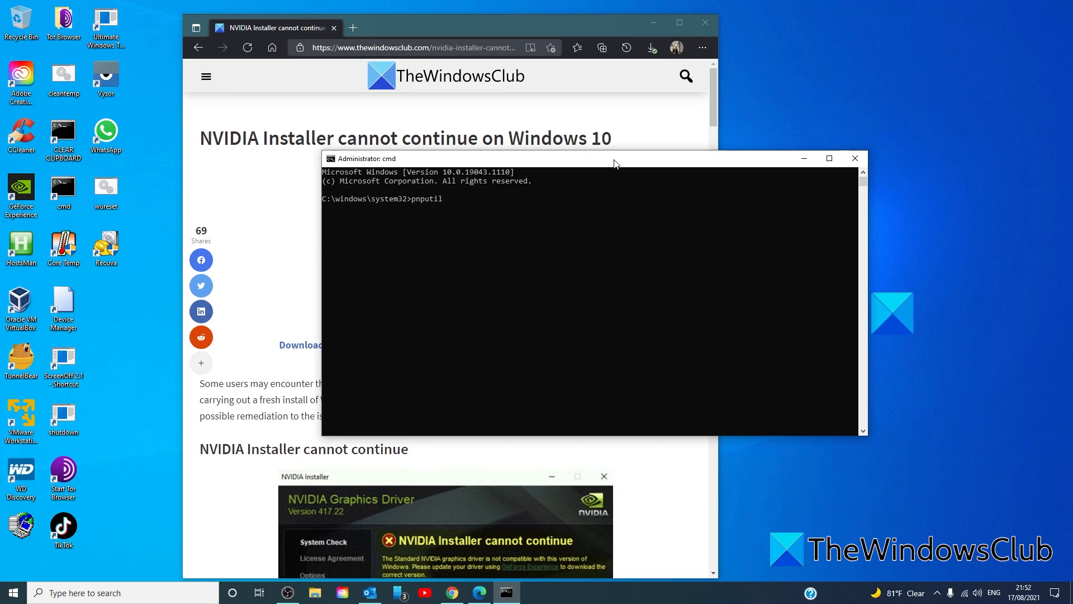
{"action": "type", "text": "/"}
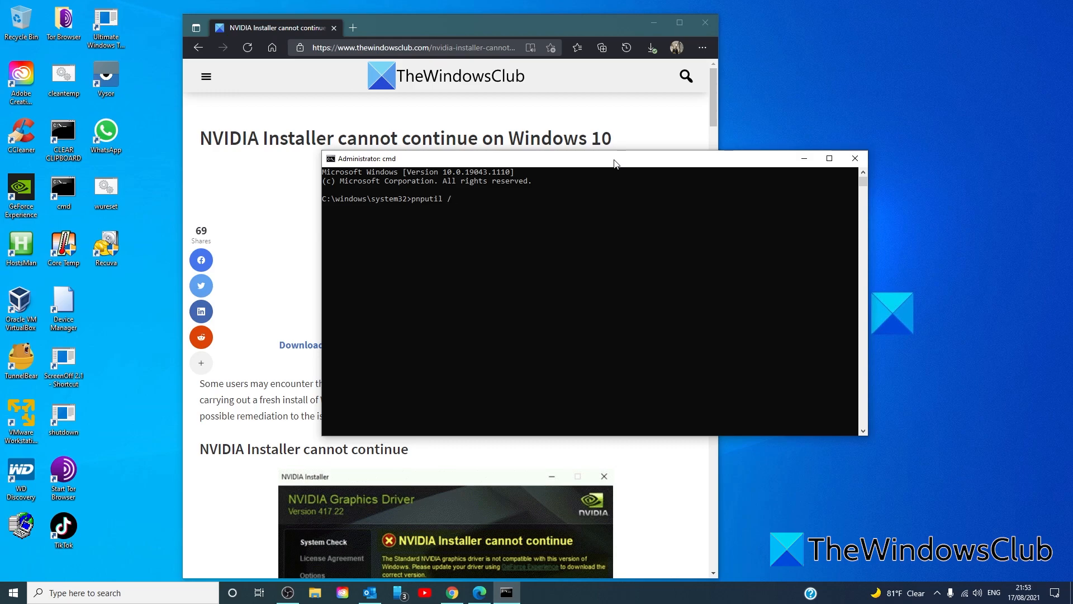
{"action": "type", "text": "delete"}
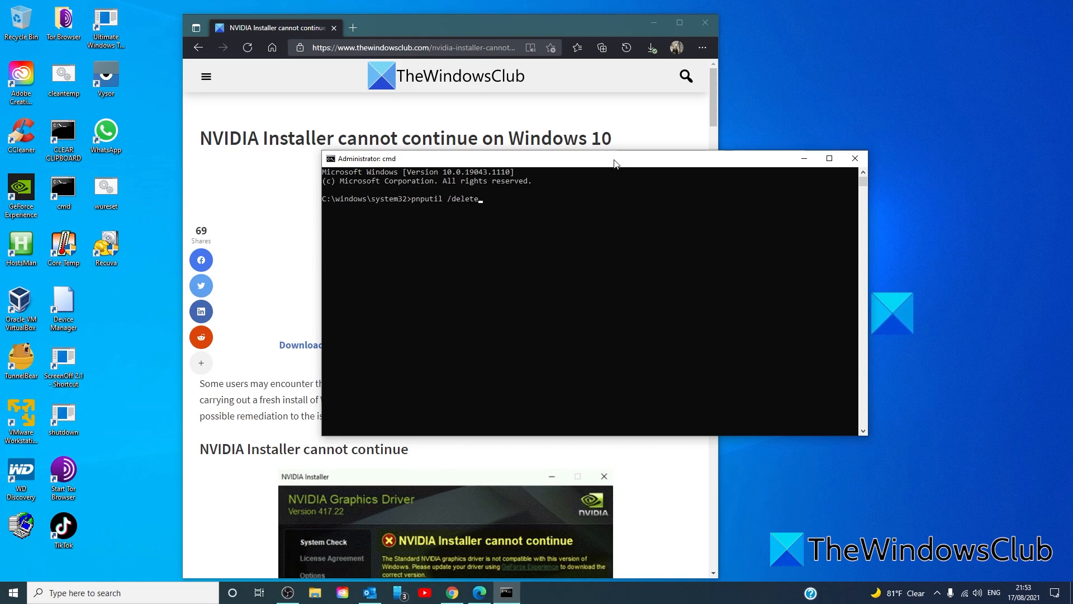
{"action": "type", "text": "-driver"}
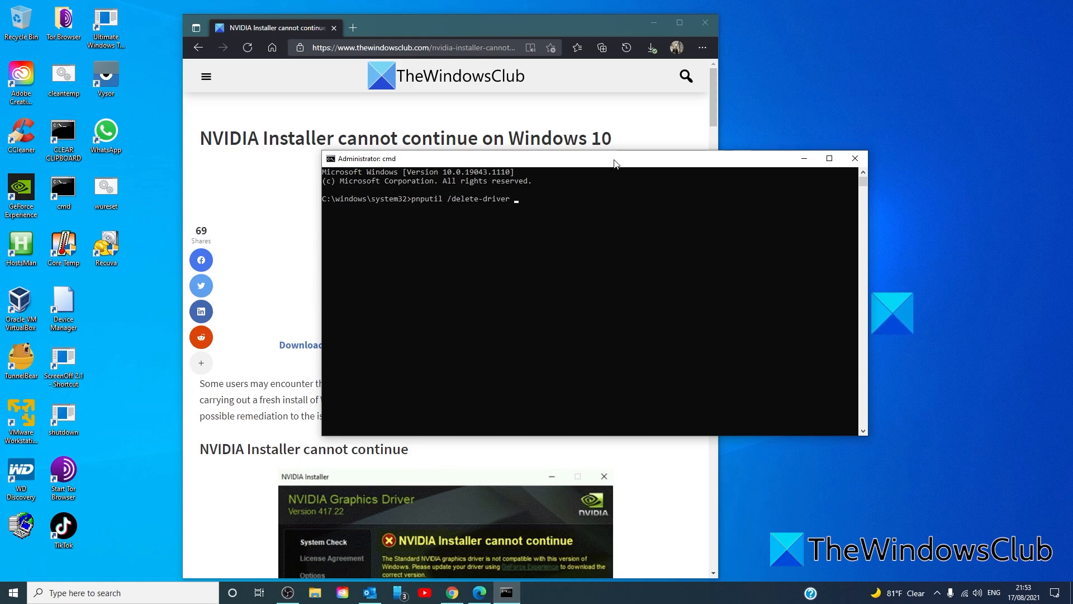
{"action": "type", "text": "mshdc.inf/"}
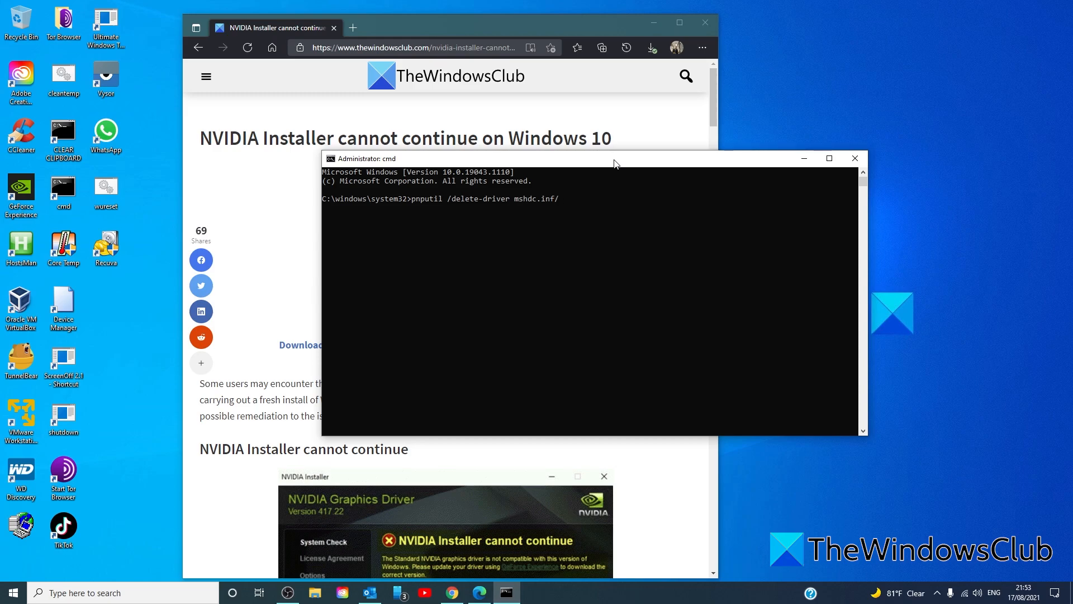
{"action": "key", "text": "Backspace"}
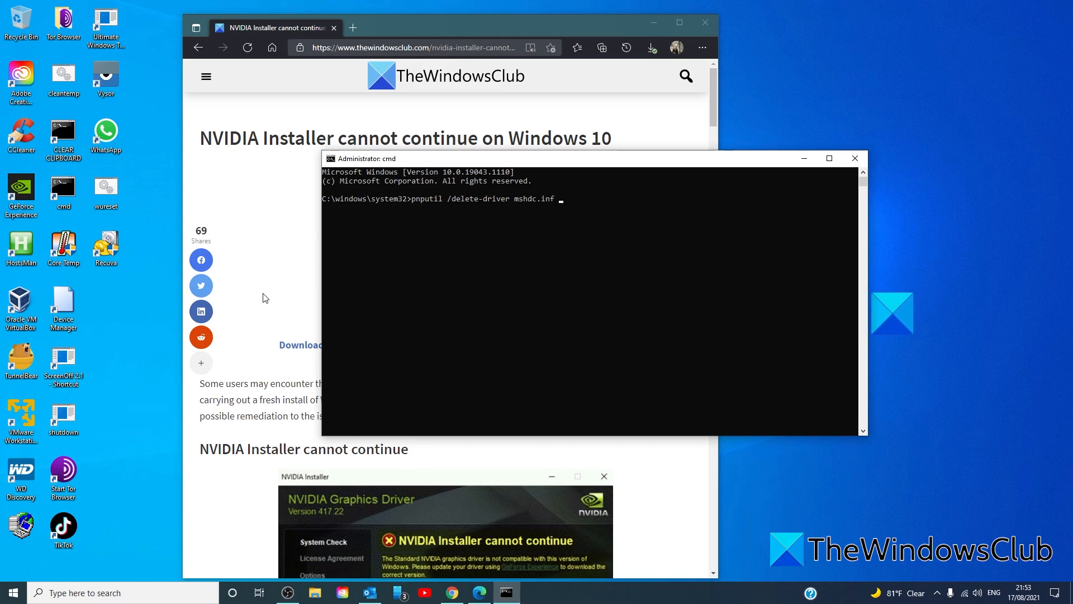
{"action": "type", "text": "/uninstall"}
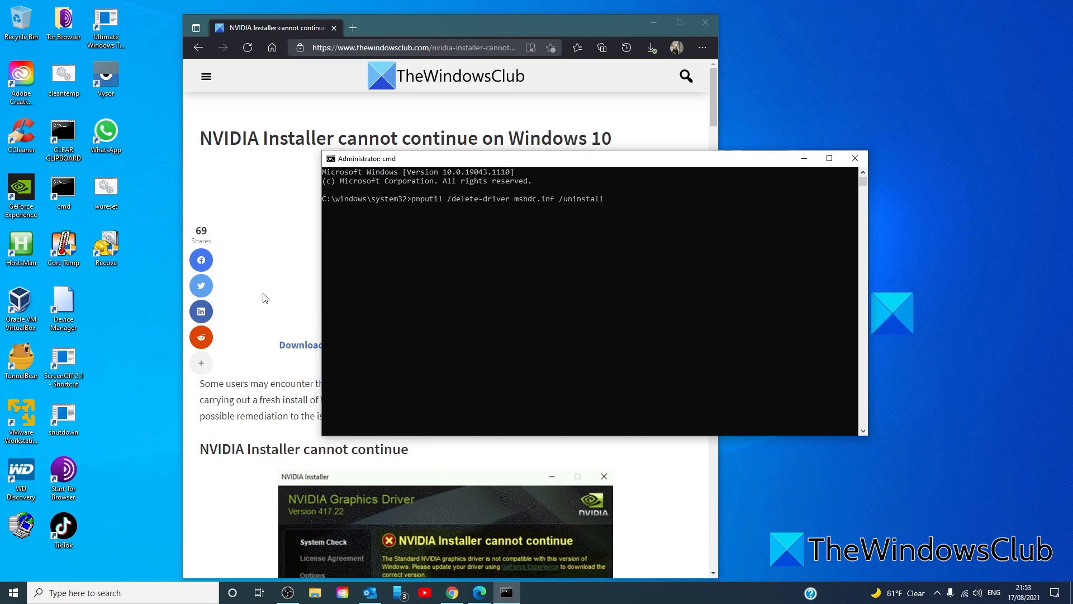
- Type 'sc delete nvlddmkm' to remove the NVIDIA display driver service
{"action": "type", "text": "s"}
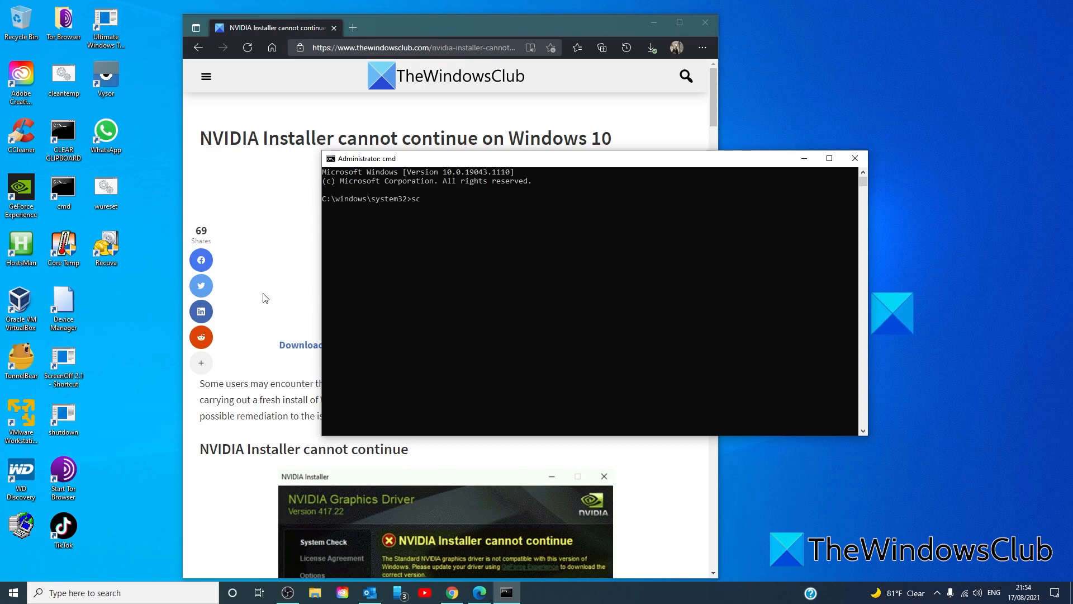
{"action": "type", "text": "del"}
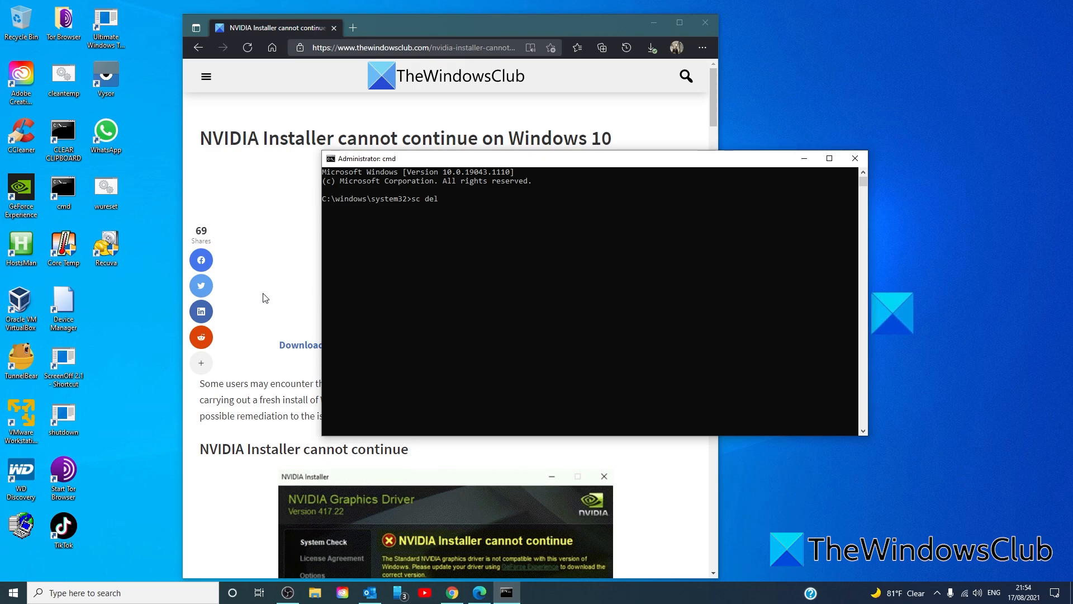
{"action": "type", "text": "ete"}
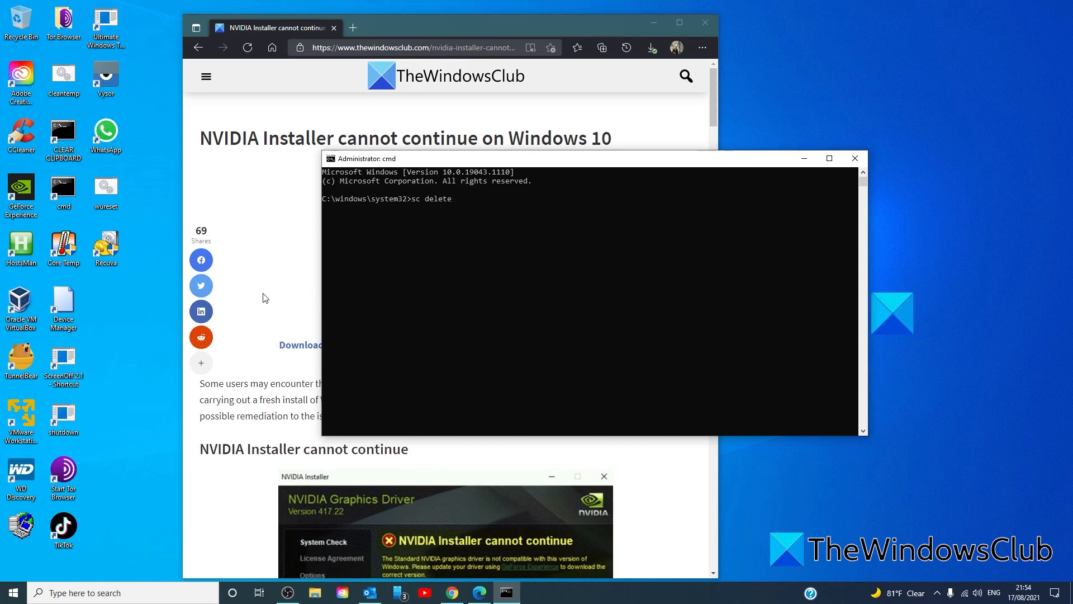
{"action": "type", "text": "nv"}
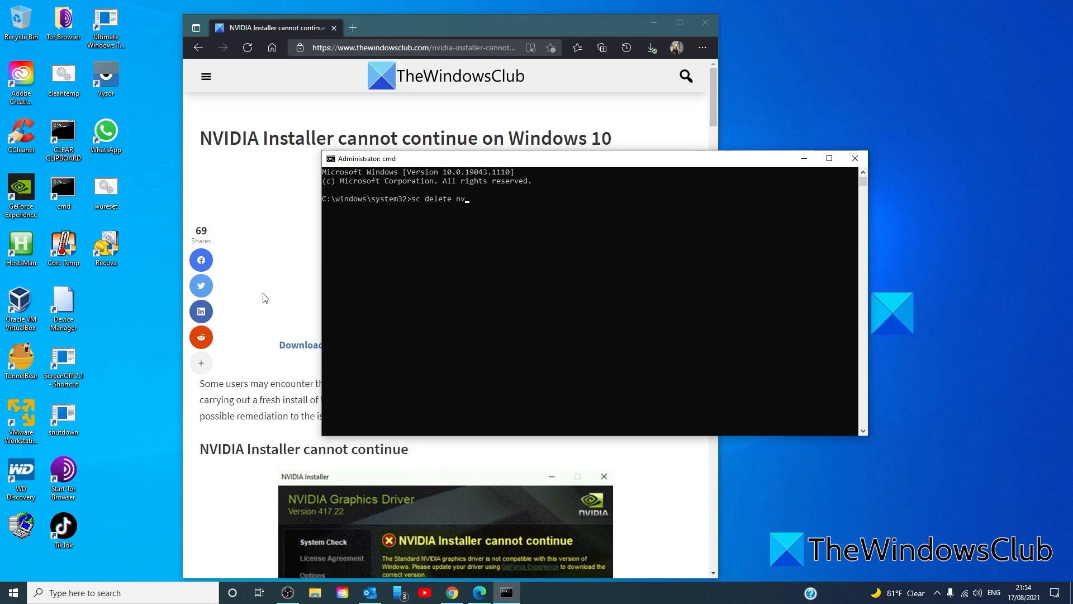
{"action": "type", "text": "ld"}
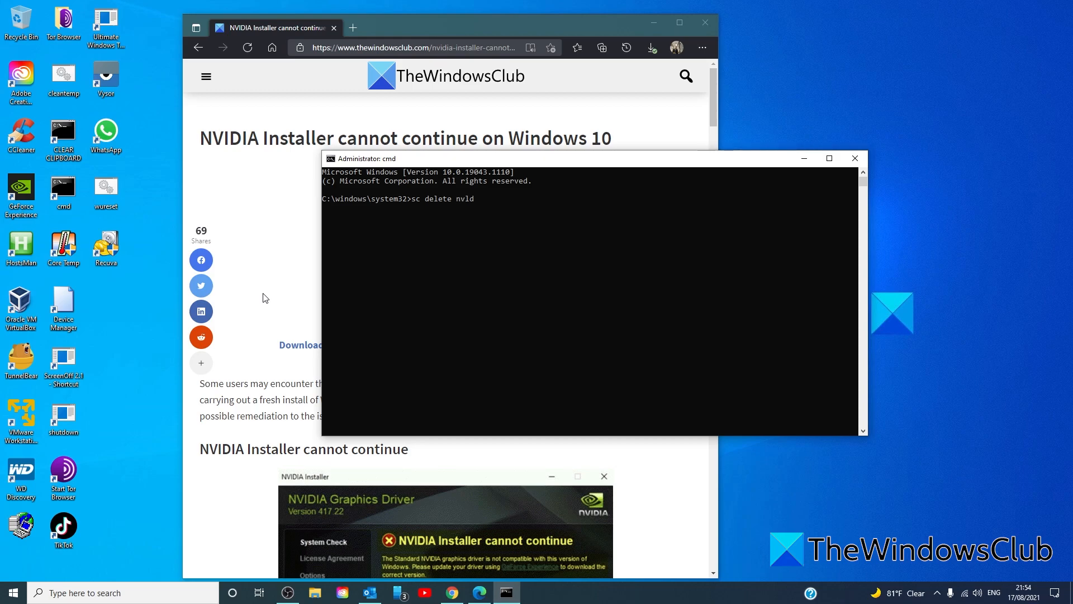
{"action": "type", "text": "dmkm"}
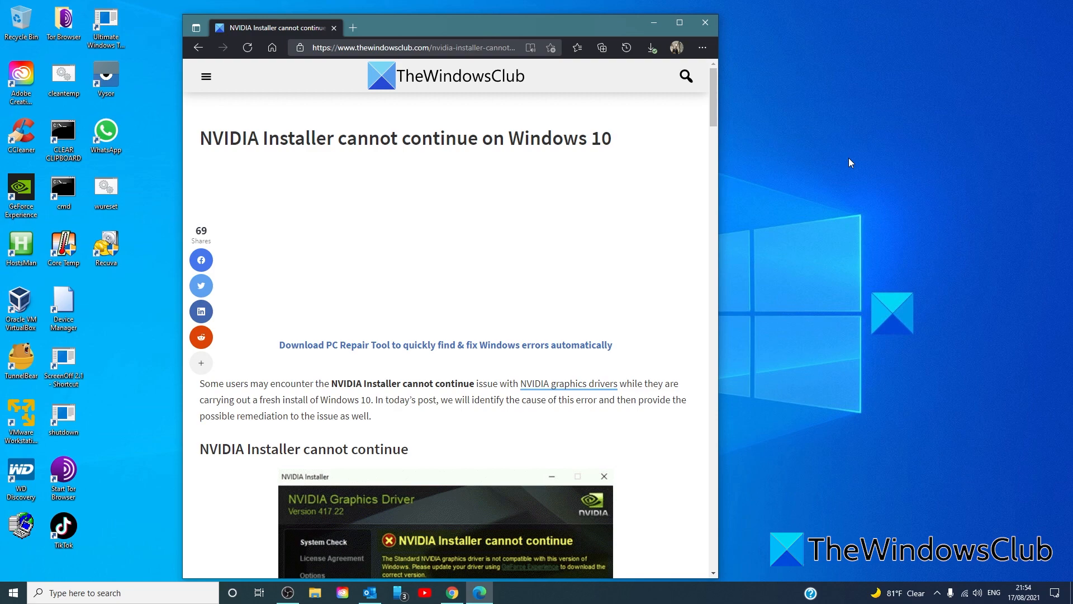
- Follow the article's GeForce Experience link to nvidia.com/geforce-experience in a new tab
{"action": "left_click", "coordinate": [567, 384]}
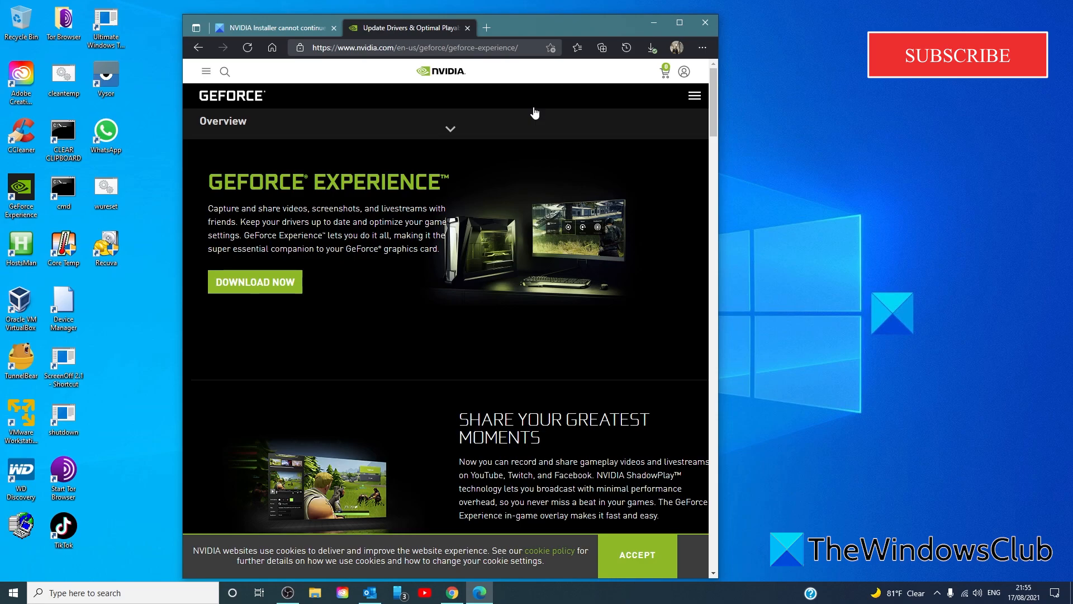
{"action": "mouse_move", "coordinate": [962, 72]}
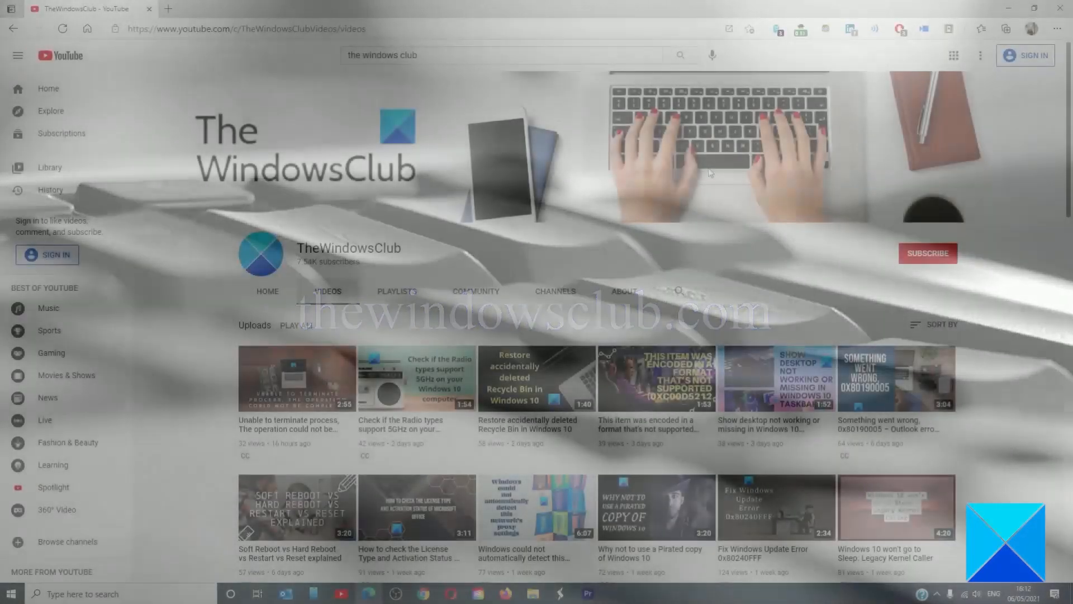
- Scroll down through TheWindowsClub channel's uploaded videos
{"action": "scroll", "scroll_direction": "down", "scroll_amount": 3}
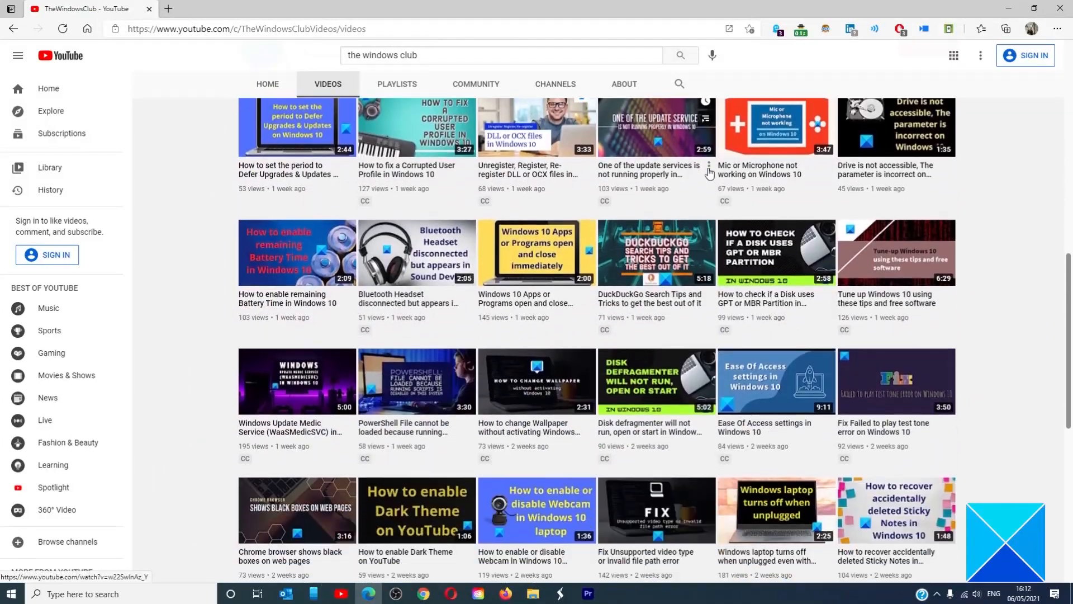
{"action": "scroll", "scroll_direction": "down", "scroll_amount": 3}
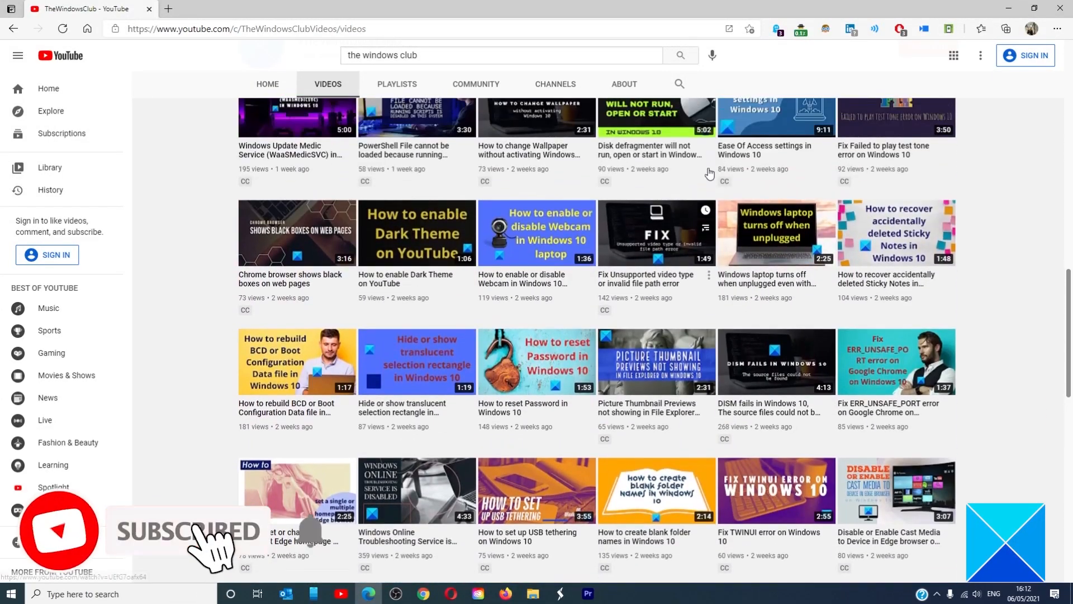